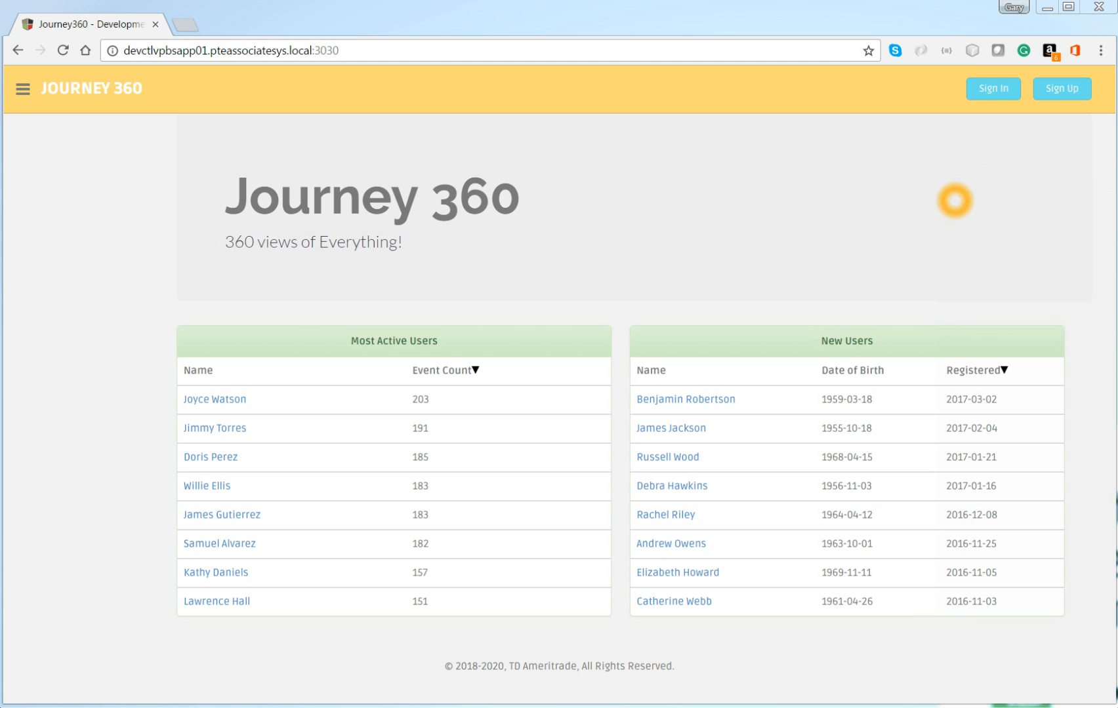
Sign in to Journey 360 using the saved username and password.
{"action": "left_click", "coordinate": [992, 89]}
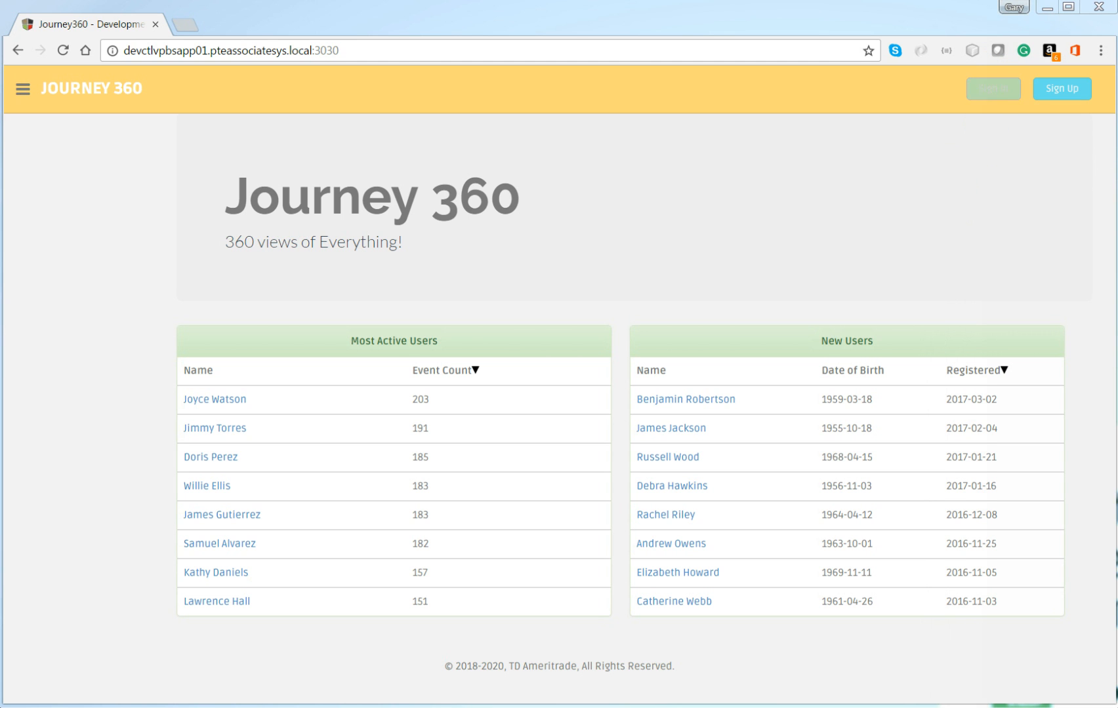
{"action": "left_click", "coordinate": [993, 88]}
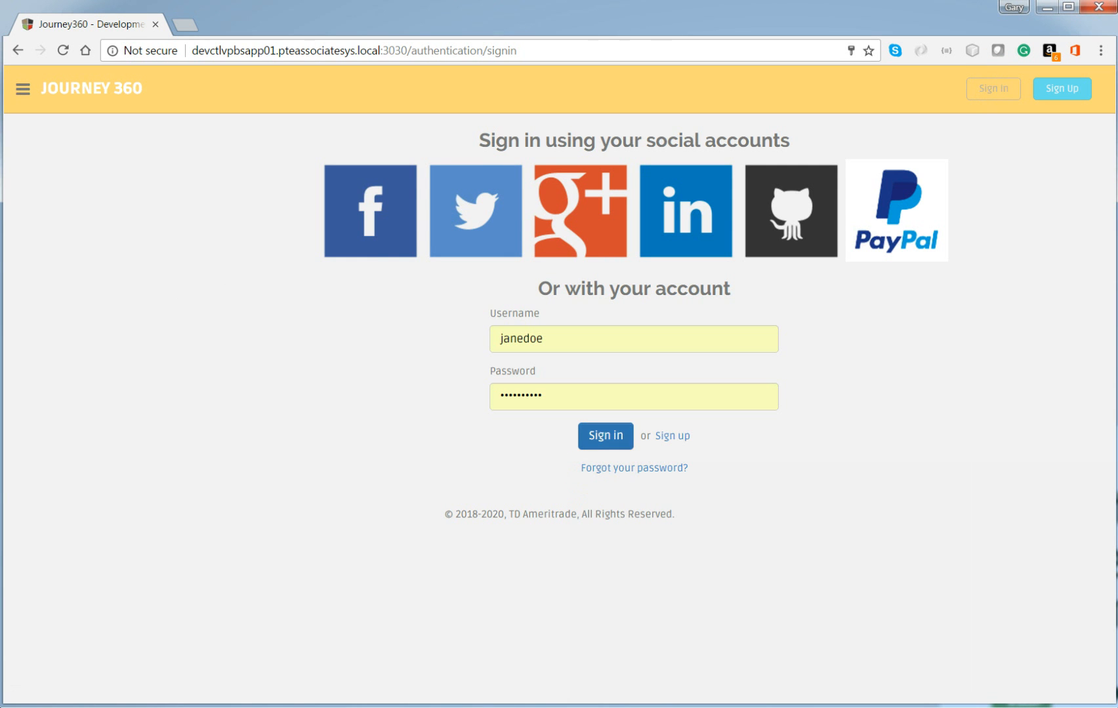
{"action": "left_click", "coordinate": [606, 435]}
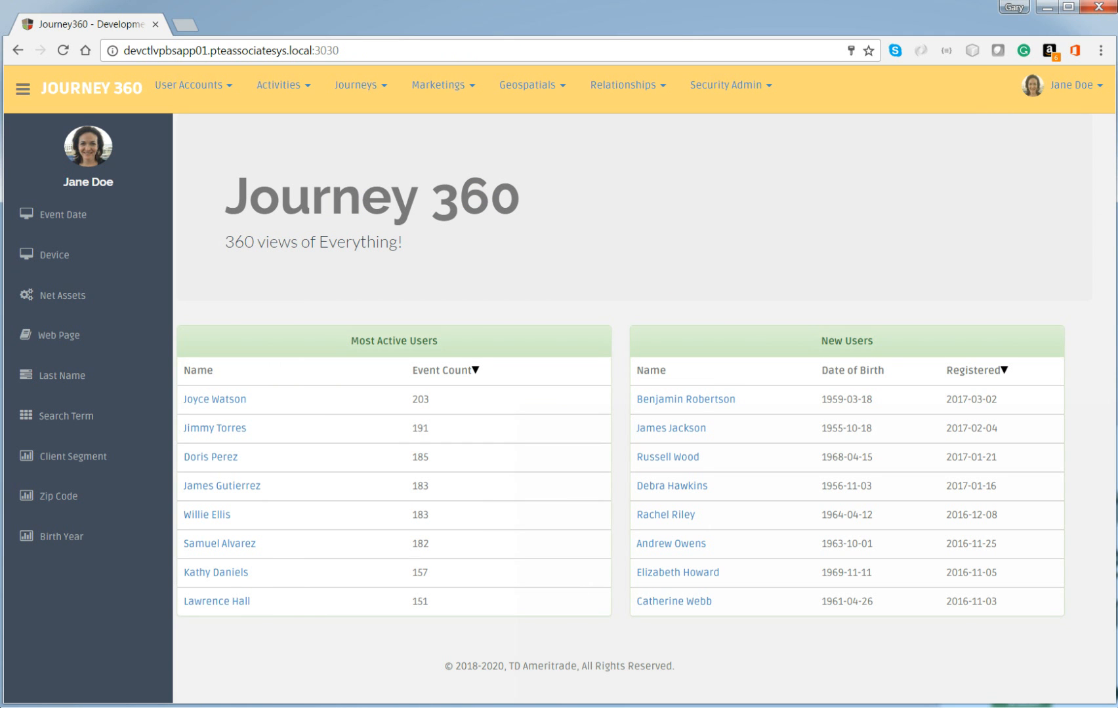
{"action": "left_click", "coordinate": [190, 86]}
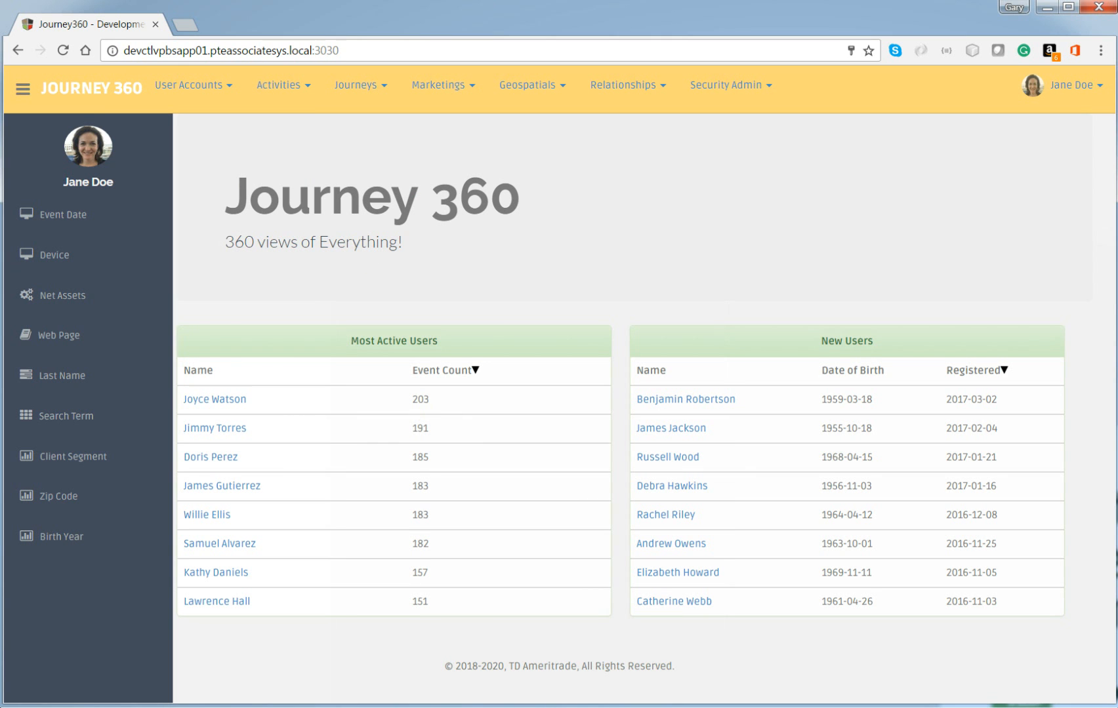
{"action": "left_click", "coordinate": [54, 255]}
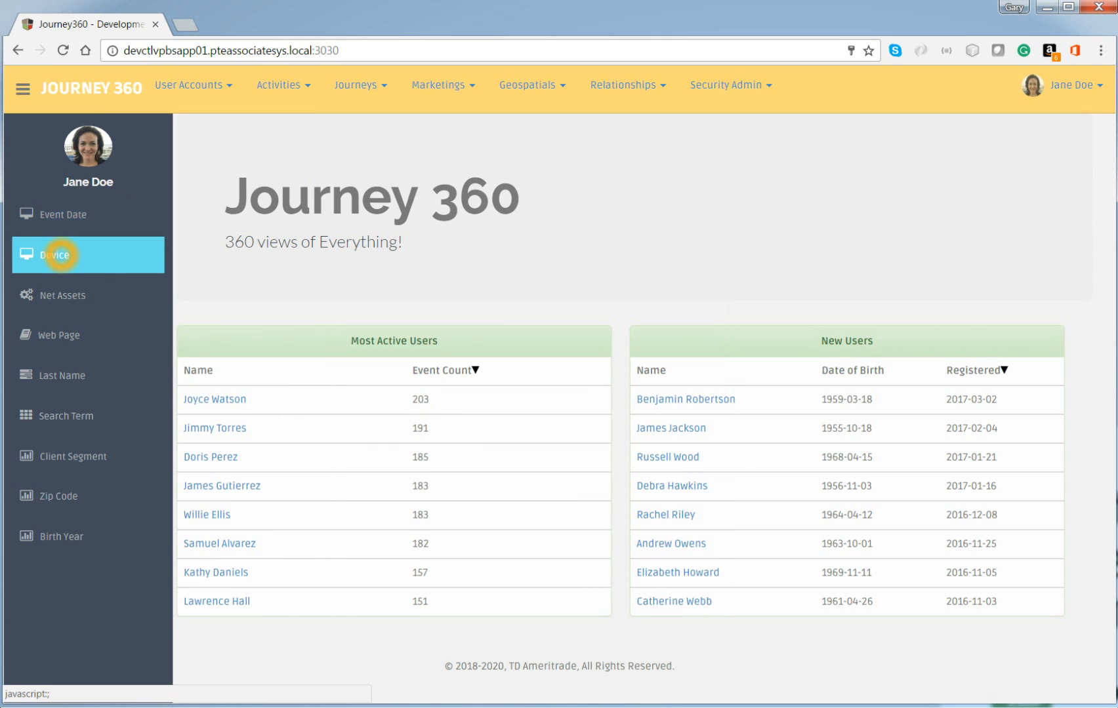
{"action": "left_click", "coordinate": [58, 335]}
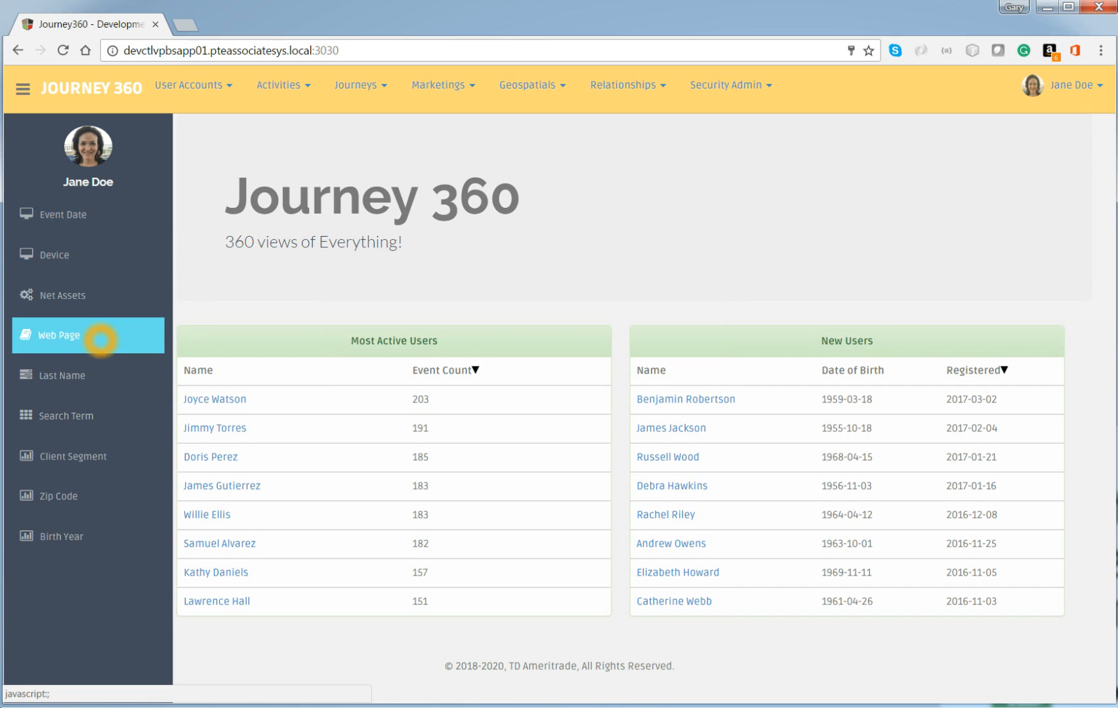
{"action": "left_click", "coordinate": [62, 375]}
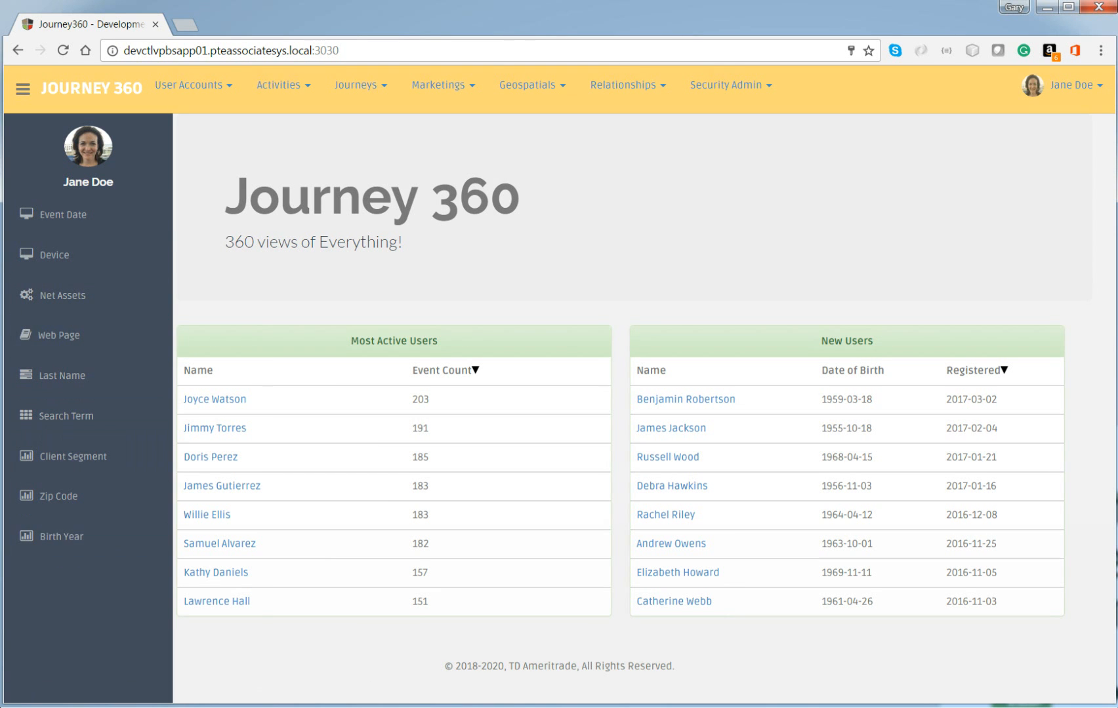
{"action": "left_click", "coordinate": [214, 400]}
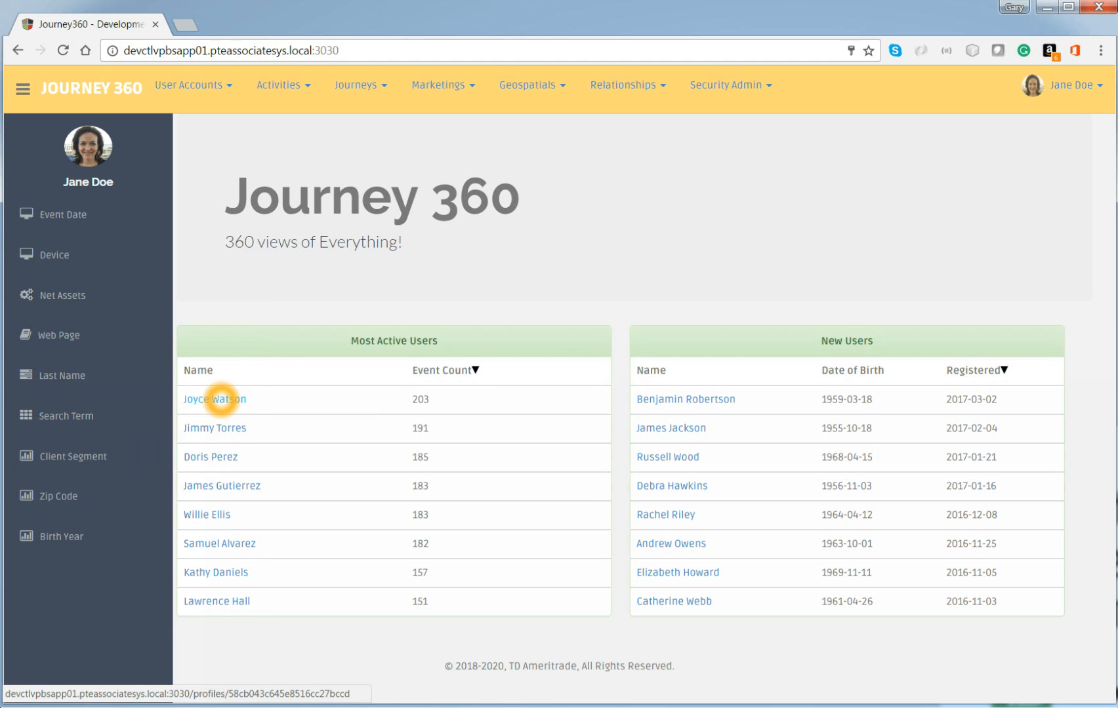
Open the top Most Active Users profile and its 2017-03-08T03:08 pageName event details.
{"action": "left_click", "coordinate": [214, 399]}
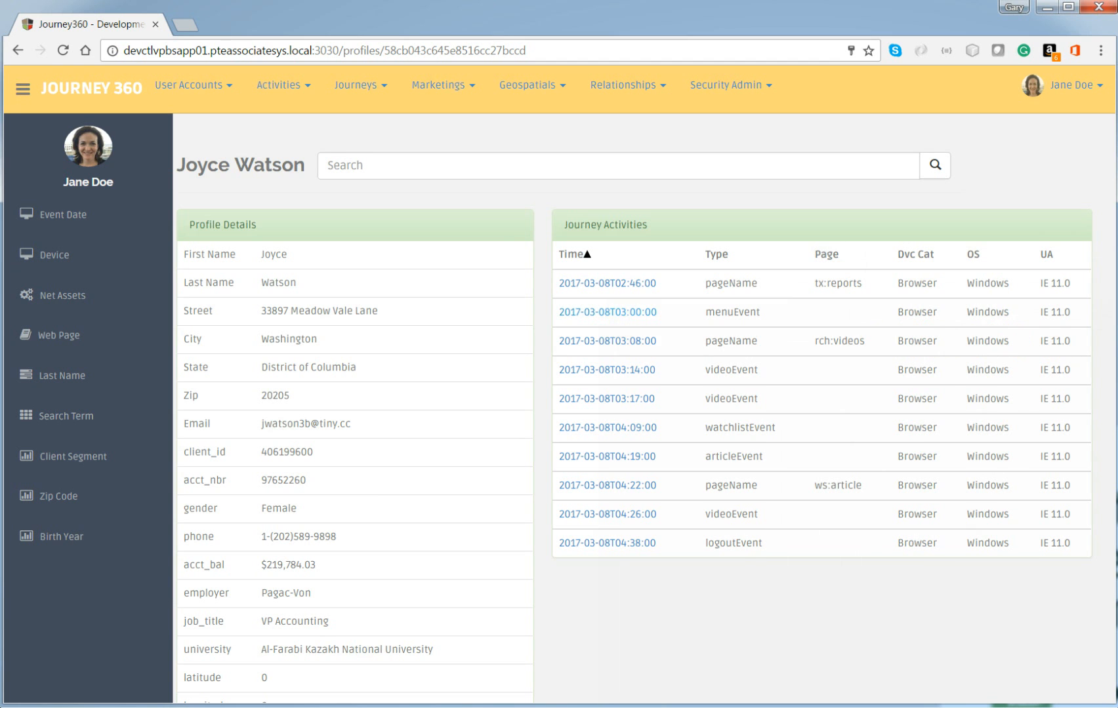
{"action": "left_click", "coordinate": [606, 341]}
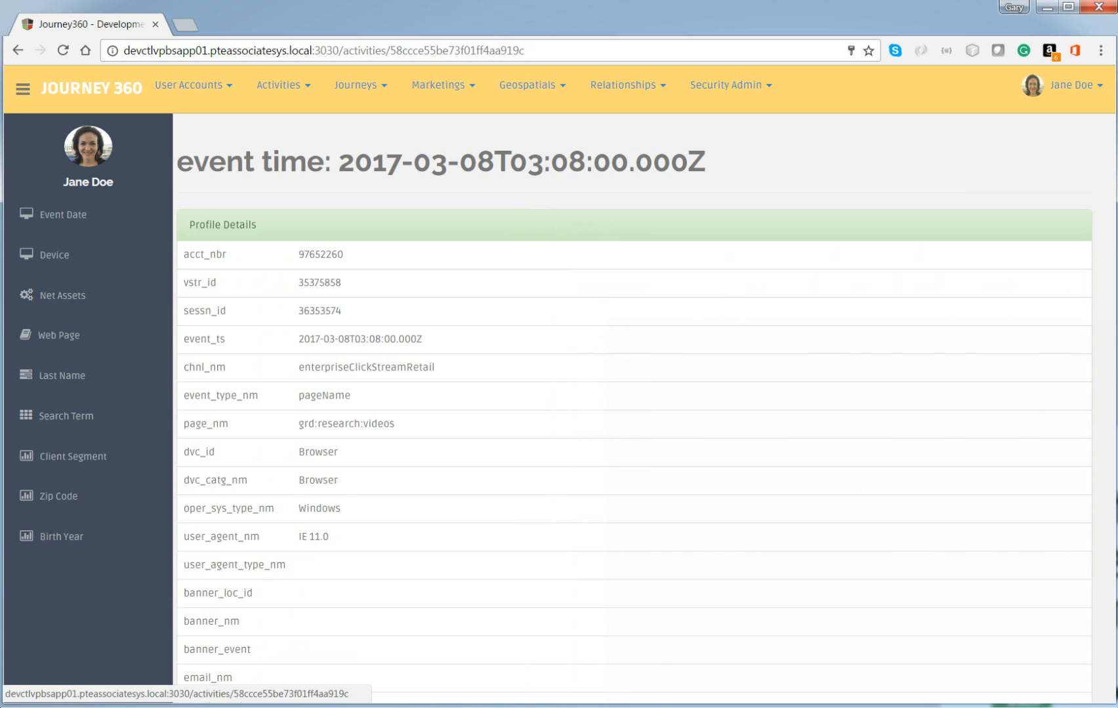
{"action": "left_click", "coordinate": [191, 86]}
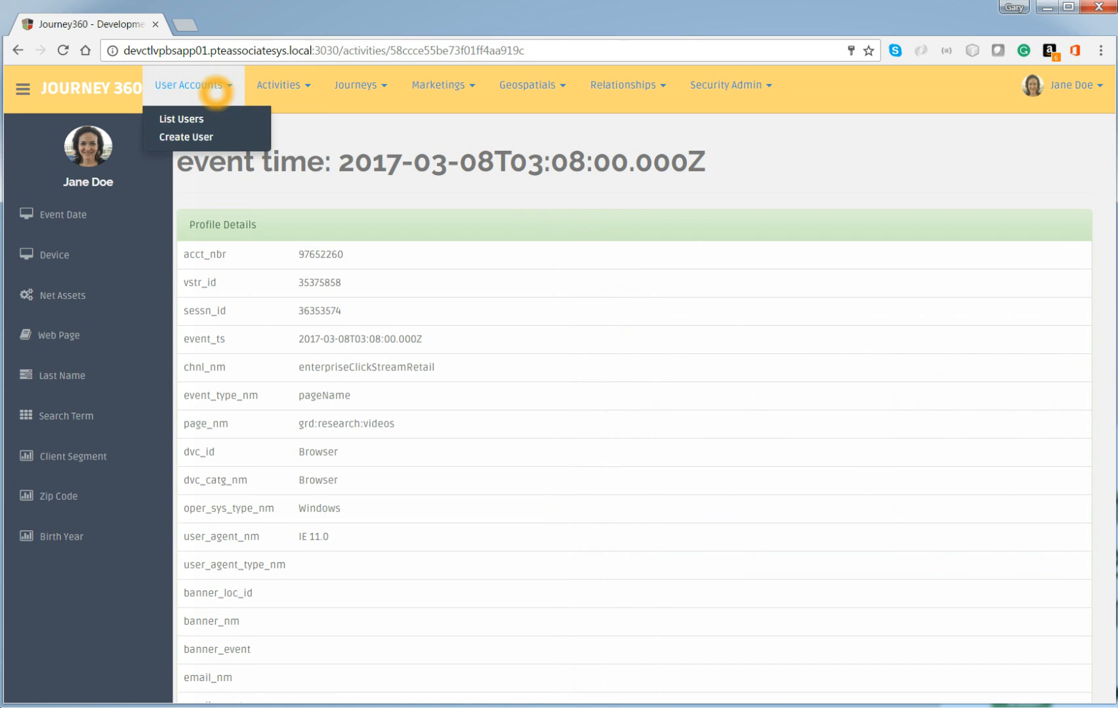
List all user accounts and page forward through page 4 to page 12.
{"action": "left_click", "coordinate": [181, 119]}
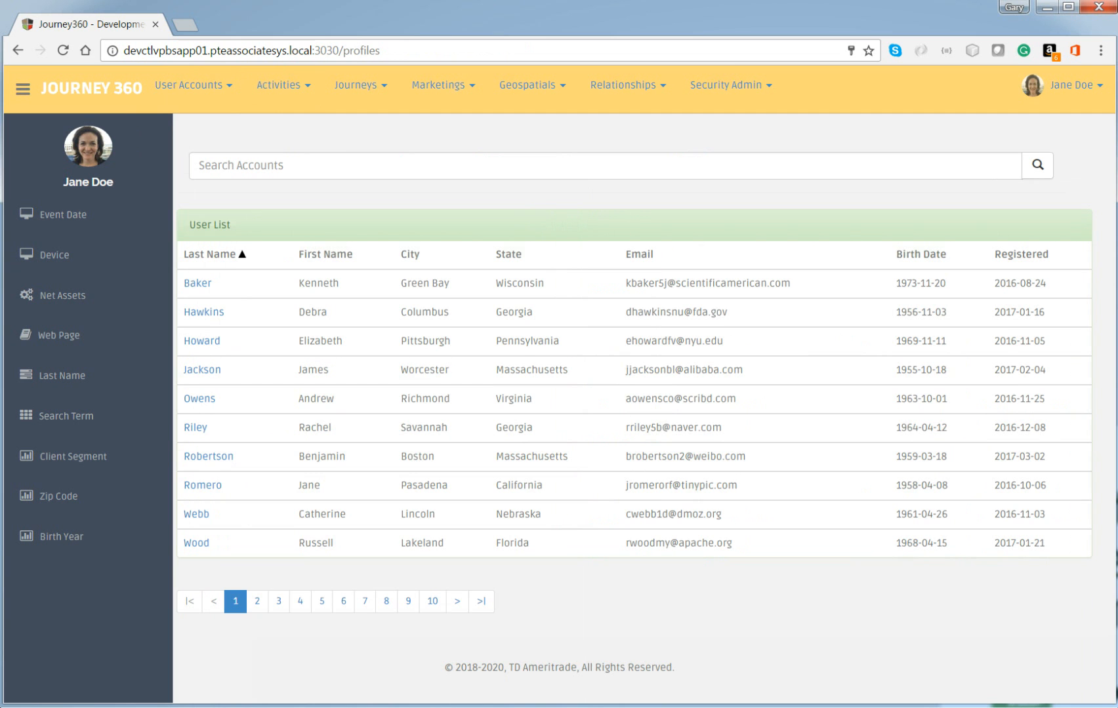
{"action": "left_click", "coordinate": [278, 601]}
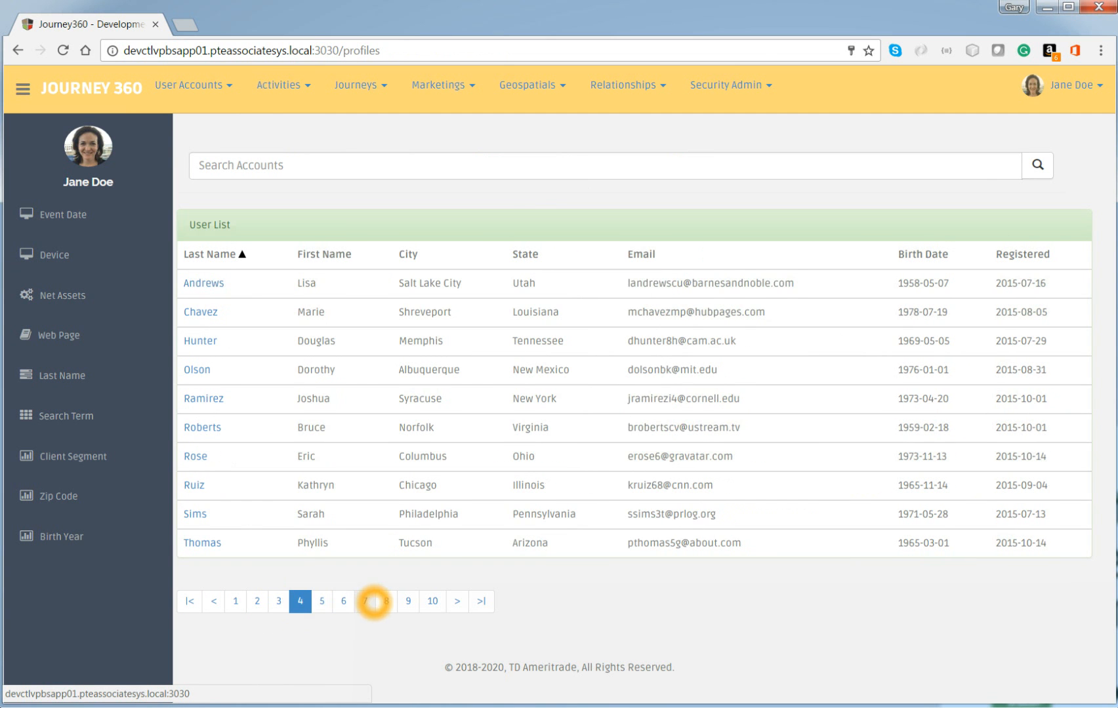
{"action": "left_click", "coordinate": [375, 602]}
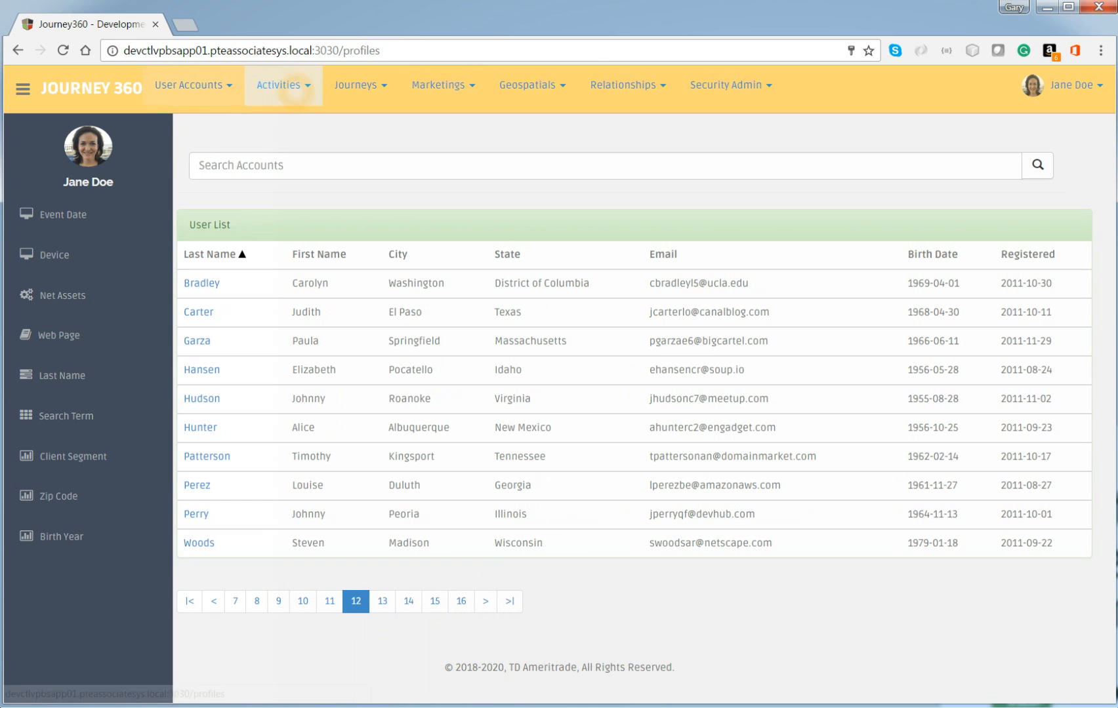
{"action": "left_click", "coordinate": [283, 85]}
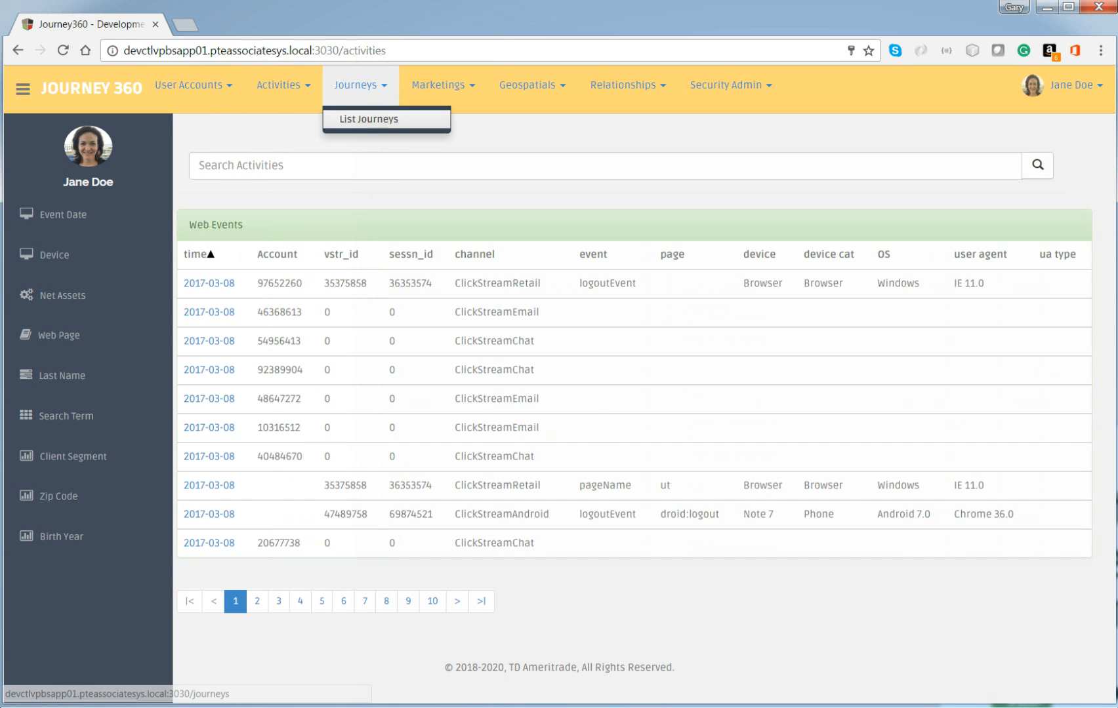
{"action": "left_click", "coordinate": [368, 119]}
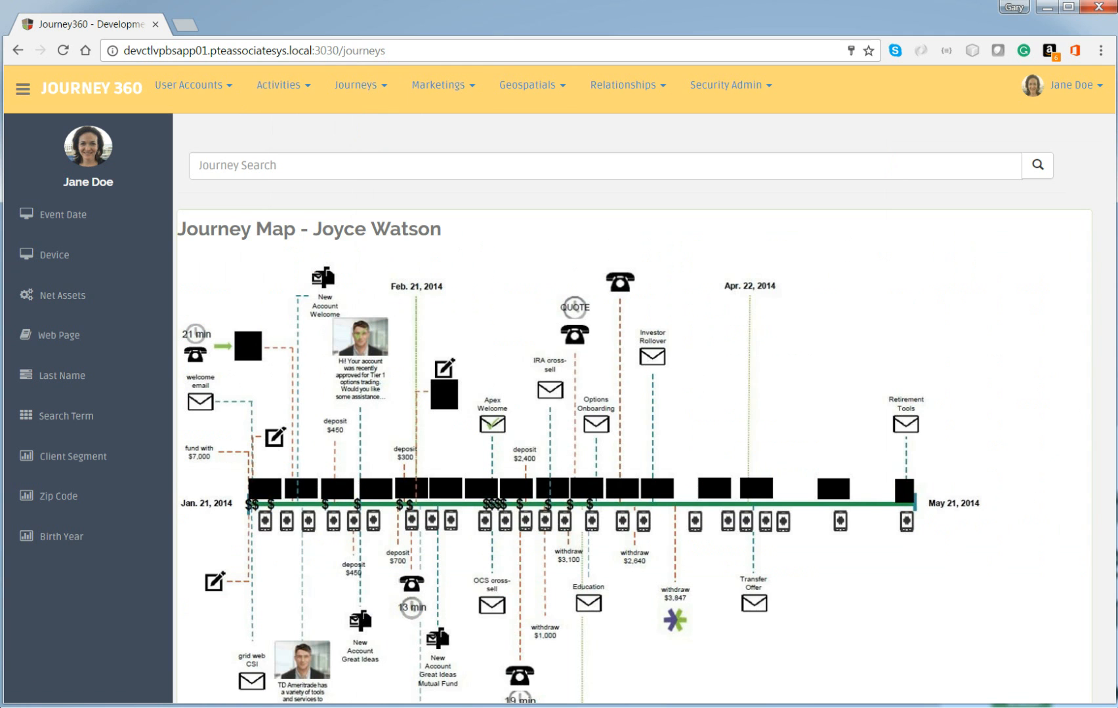